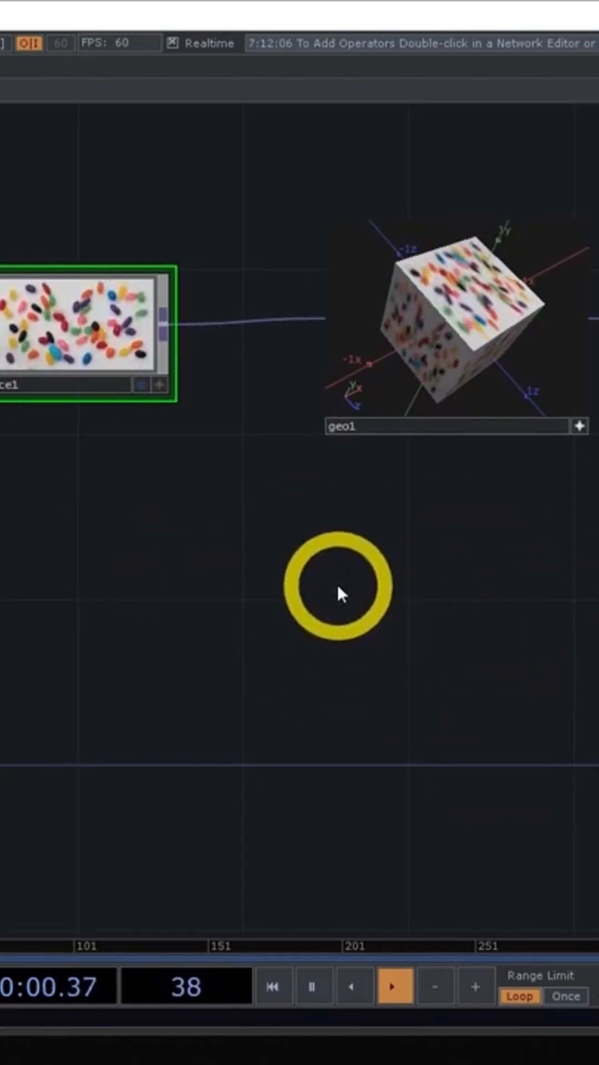
Create a GLSL TOP, glsl1, from the OP Create Dialog in the empty network.
double_click(340, 592)
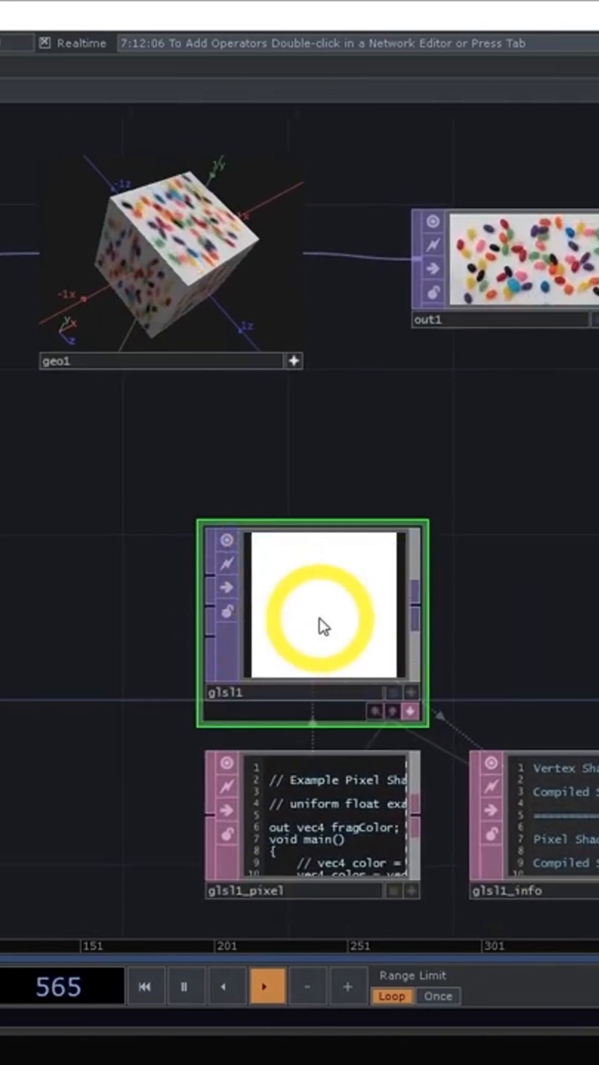
Delete glsl1 and create an Edge TOP, edge1, by searching 'edge'.
key("Delete")
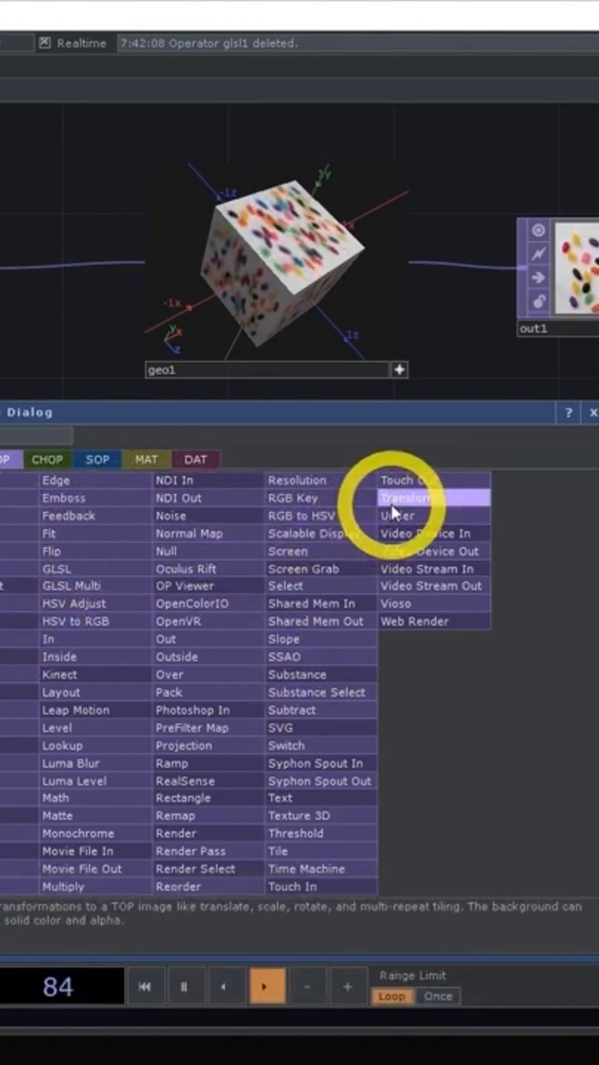
type("edge")
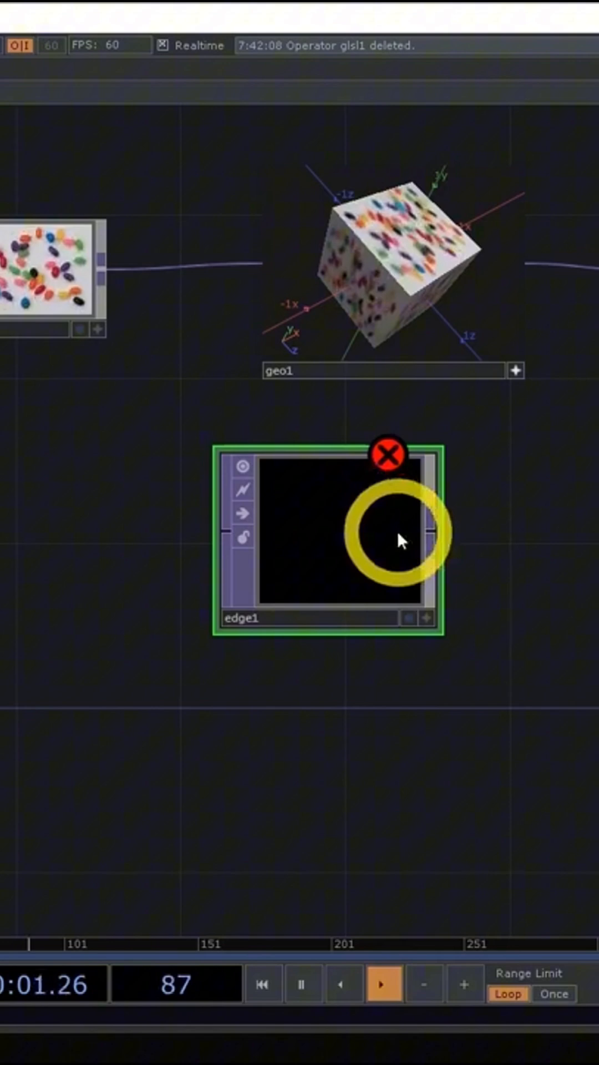
Delete edge1 and a briefly added add1, then search the operator list with 'chann'.
left_click(387, 455)
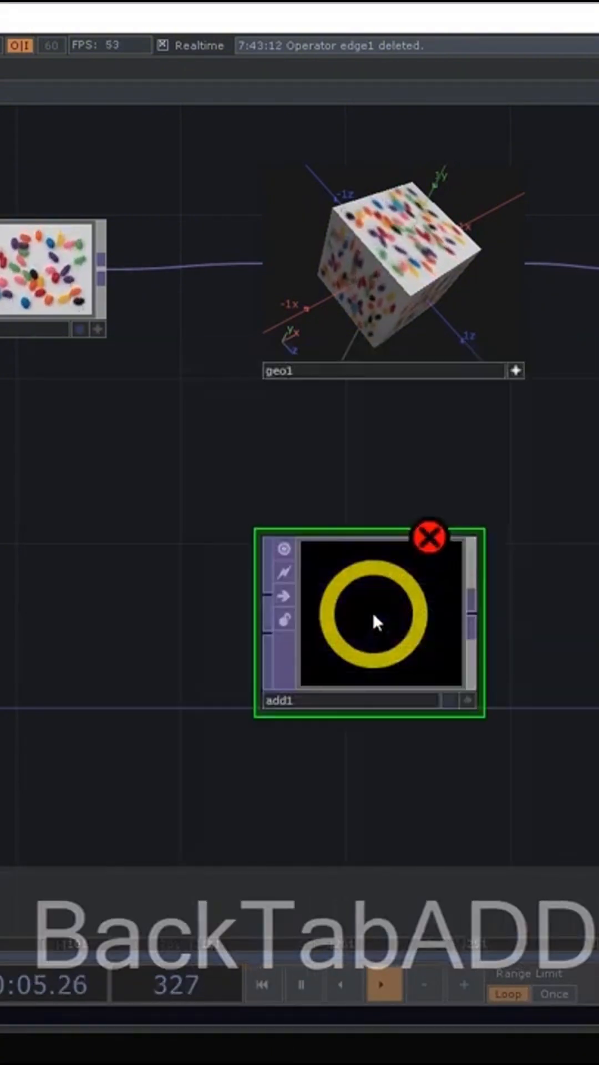
left_click(427, 537)
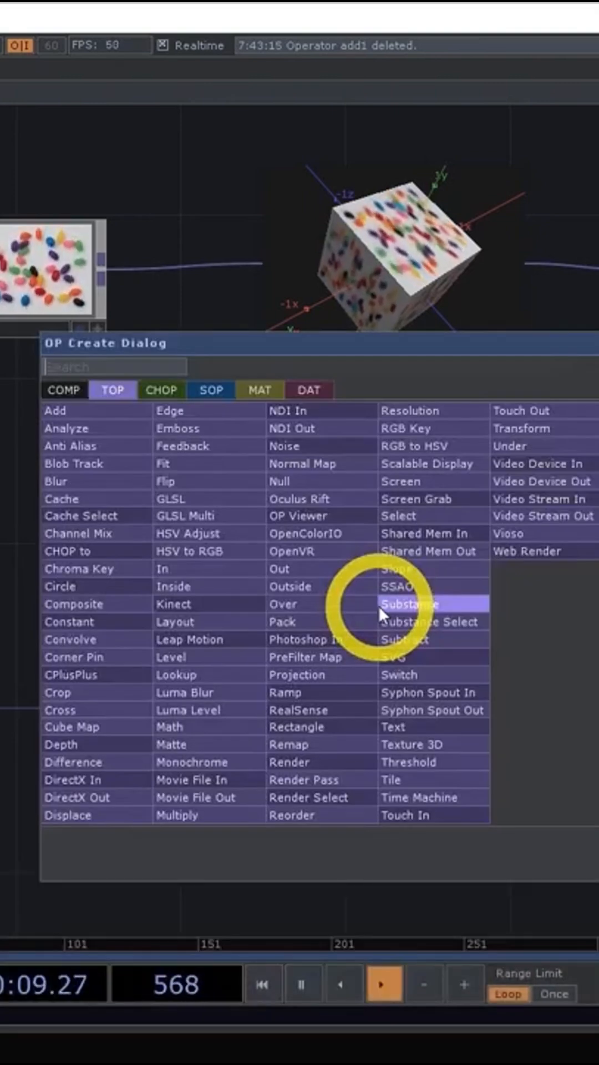
type("channe")
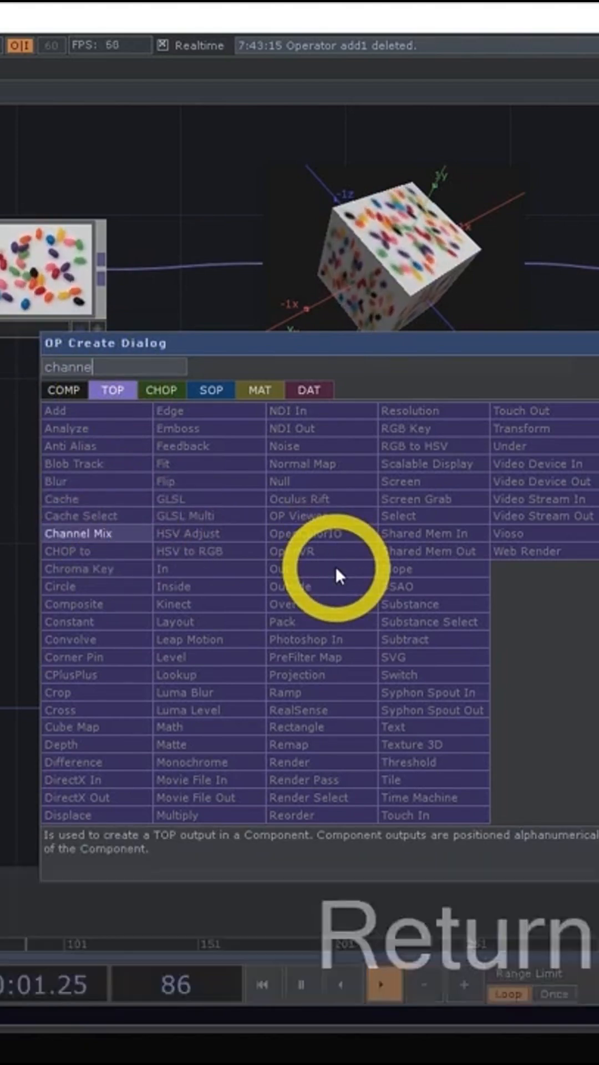
Create chanmix1, delete it, then filter the operator list with 'le' for Level.
key("Return")
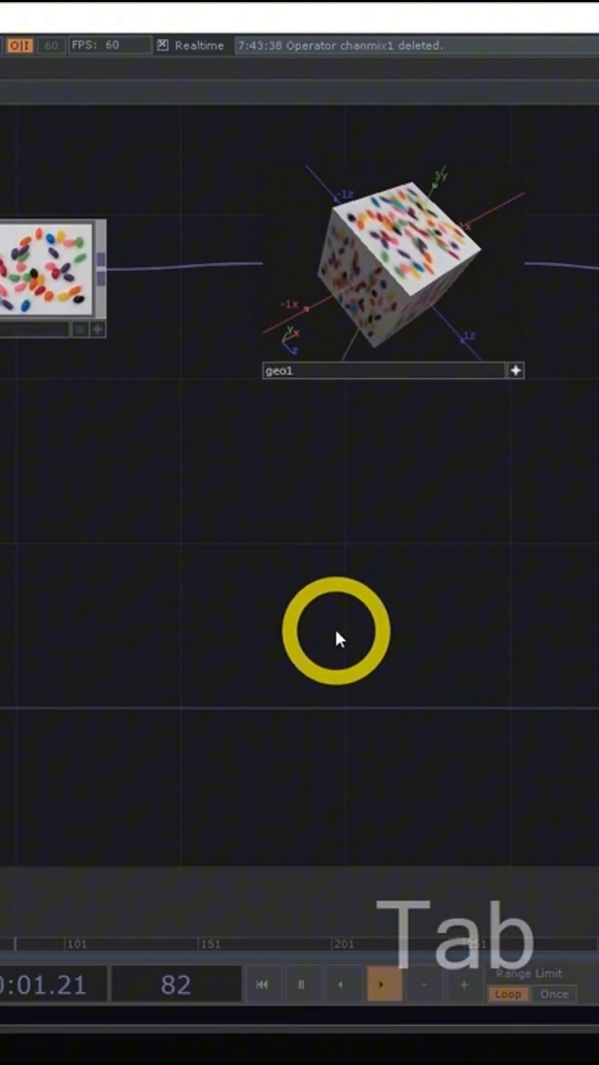
key("Tab")
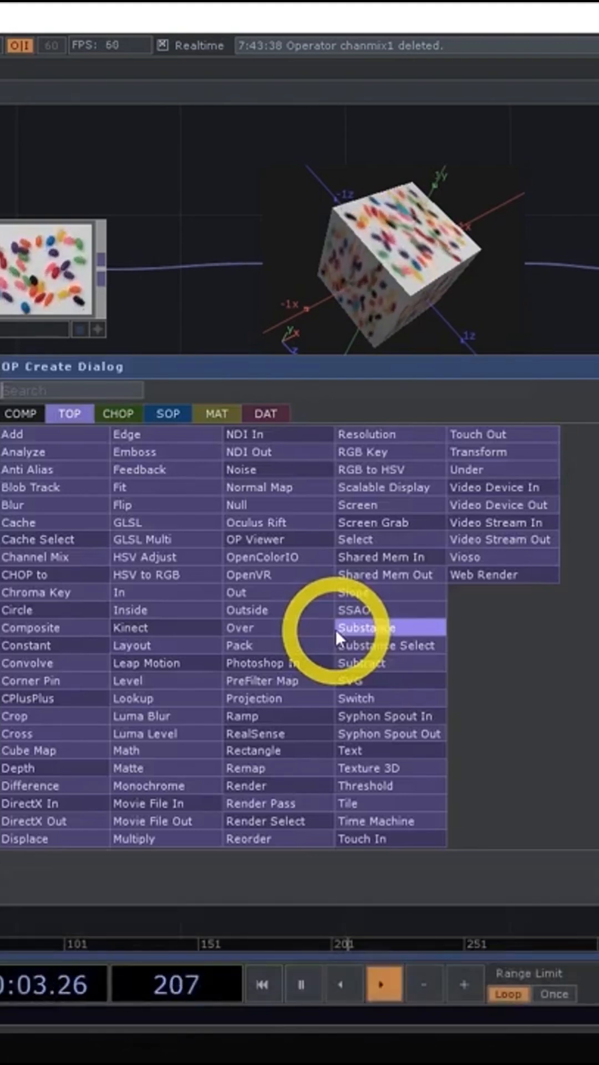
type("le")
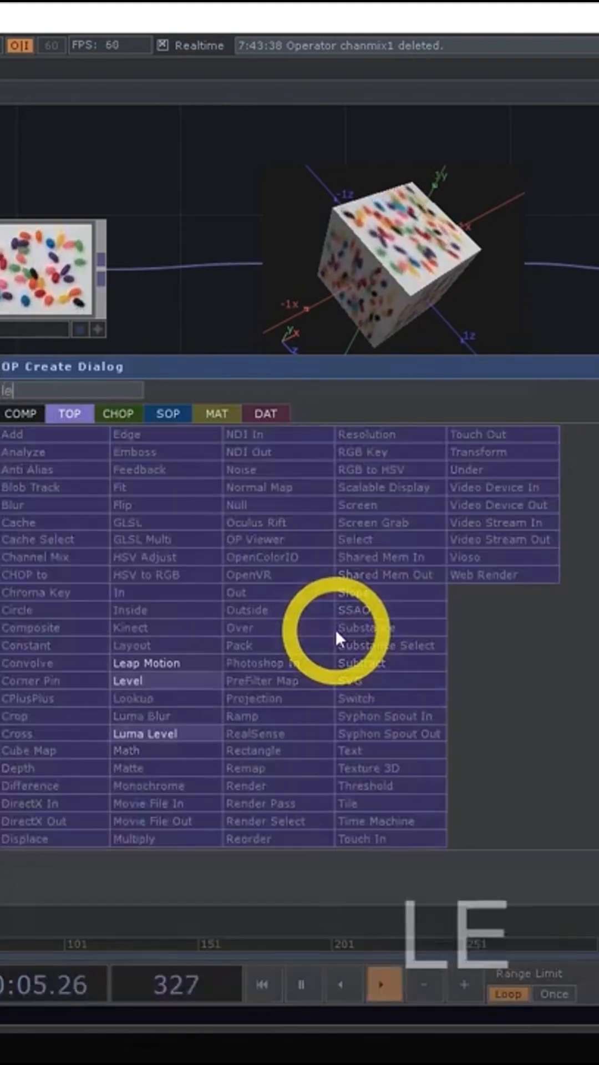